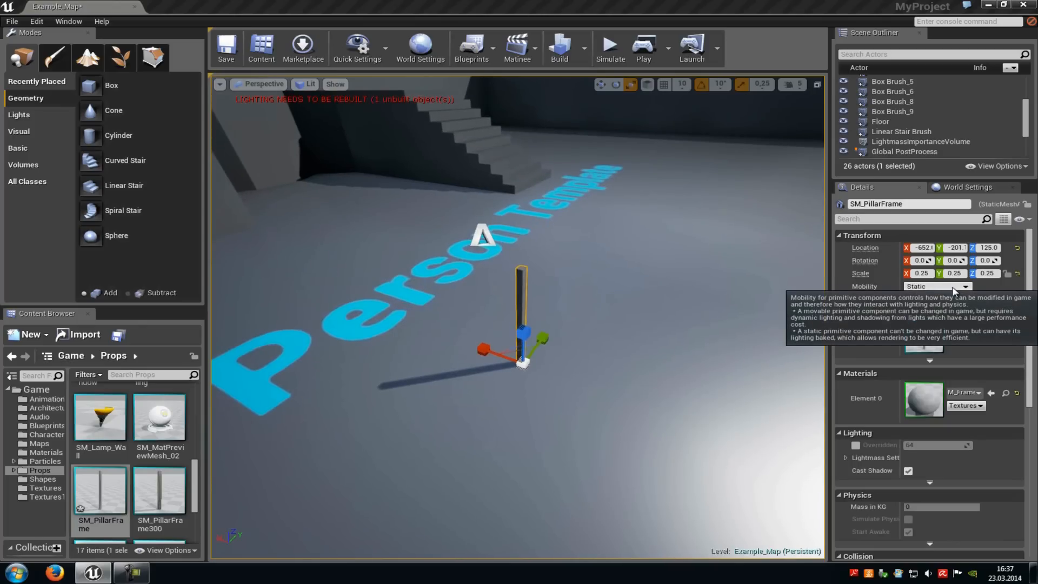
Set SM_PillarFrame's Mobility to Movable in the Details panel
left_click(961, 287)
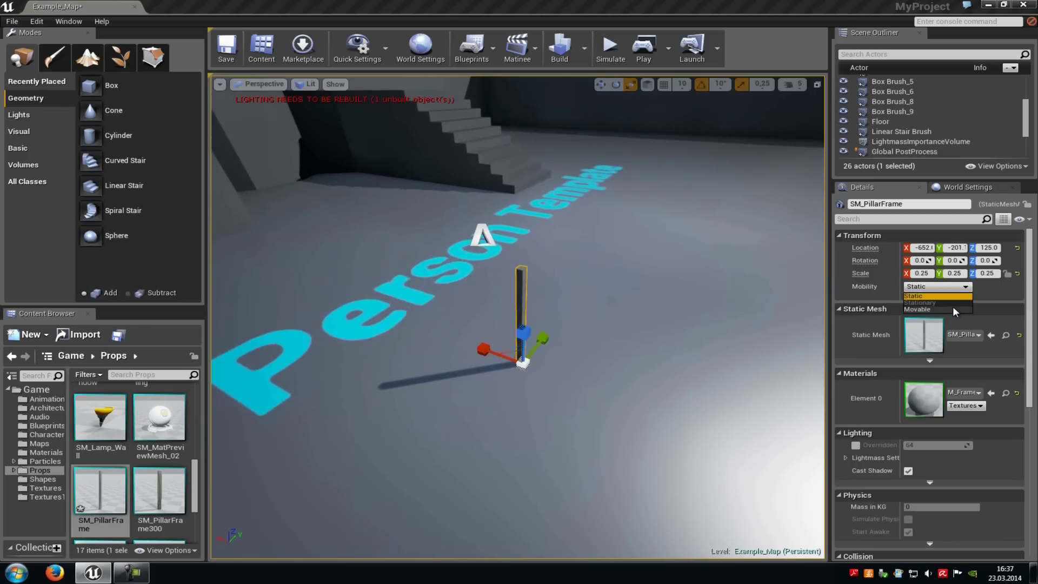
left_click(917, 309)
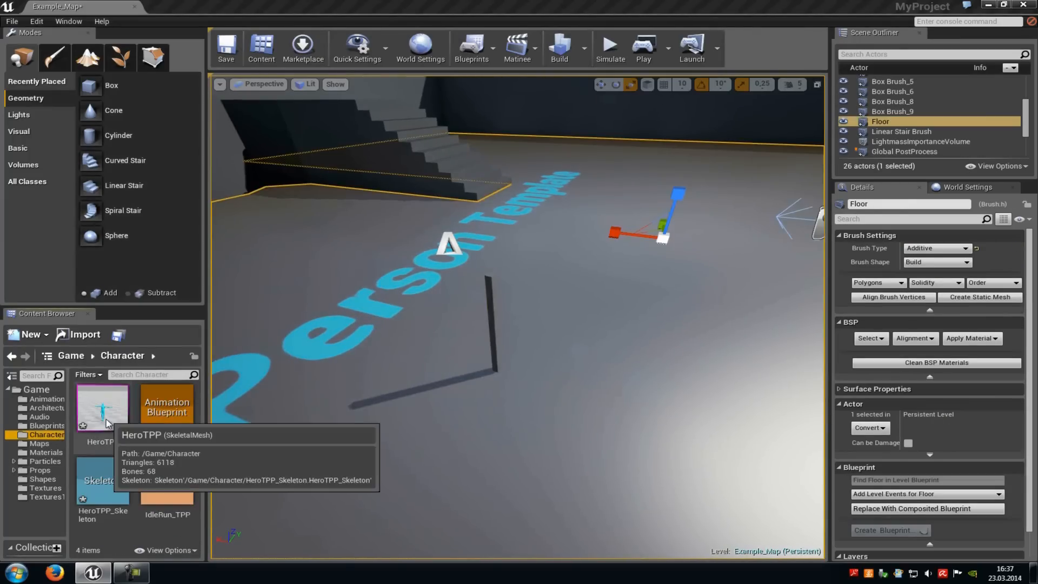
Open the HeroTPP skeleton and add a socket named 'weapon' on middle_02_r
double_click(103, 406)
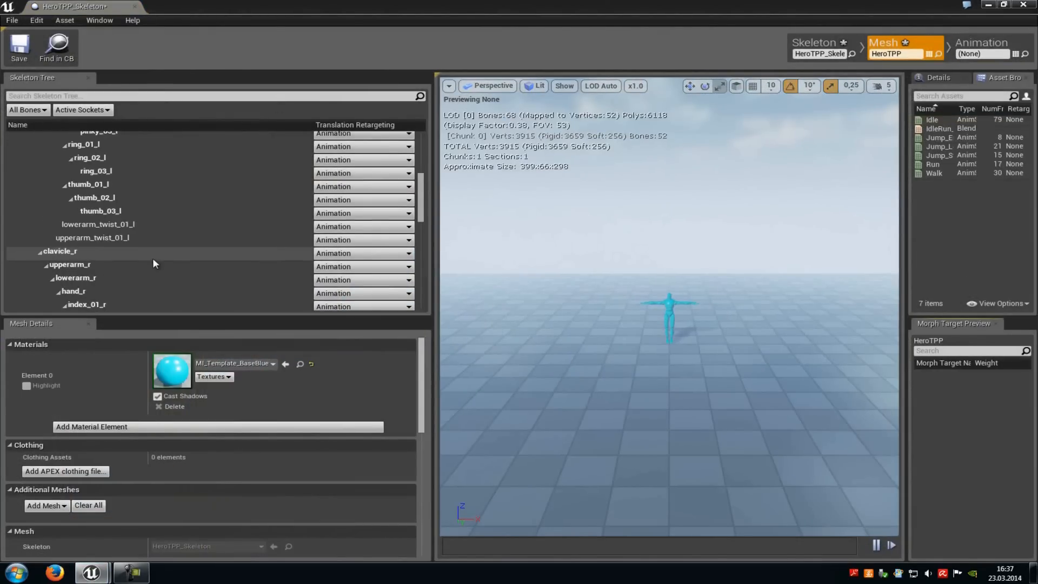
left_click(93, 251)
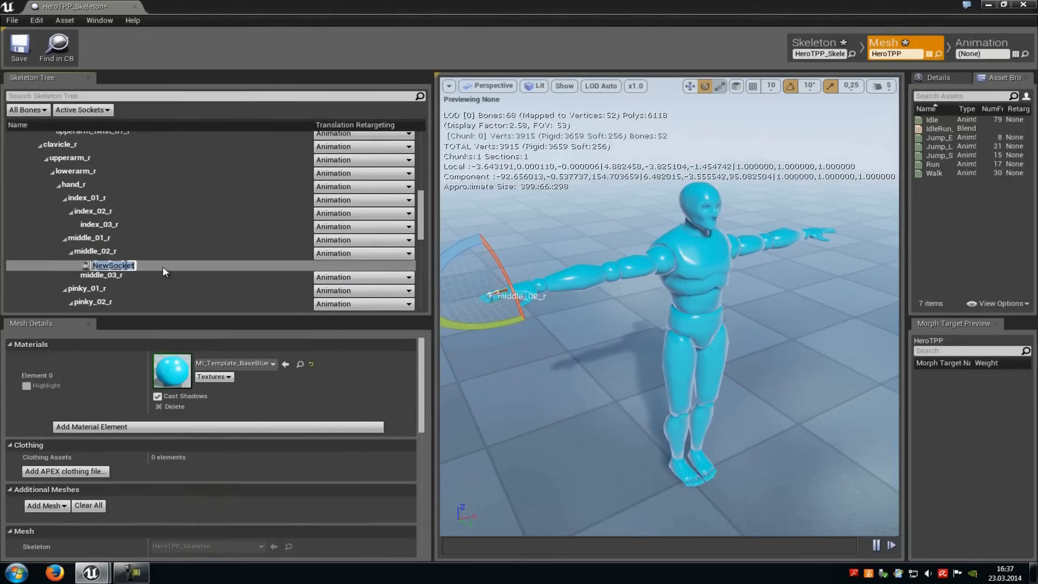
type("weapon")
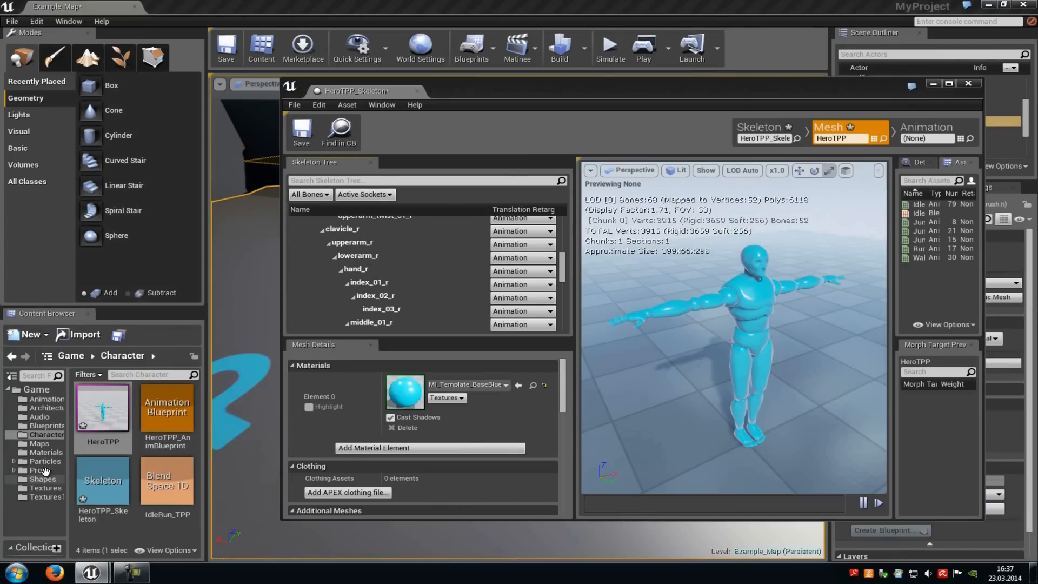
Drag SM_PillarFrame from Props onto the weapon socket and maximize Persona to inspect it
left_click(37, 470)
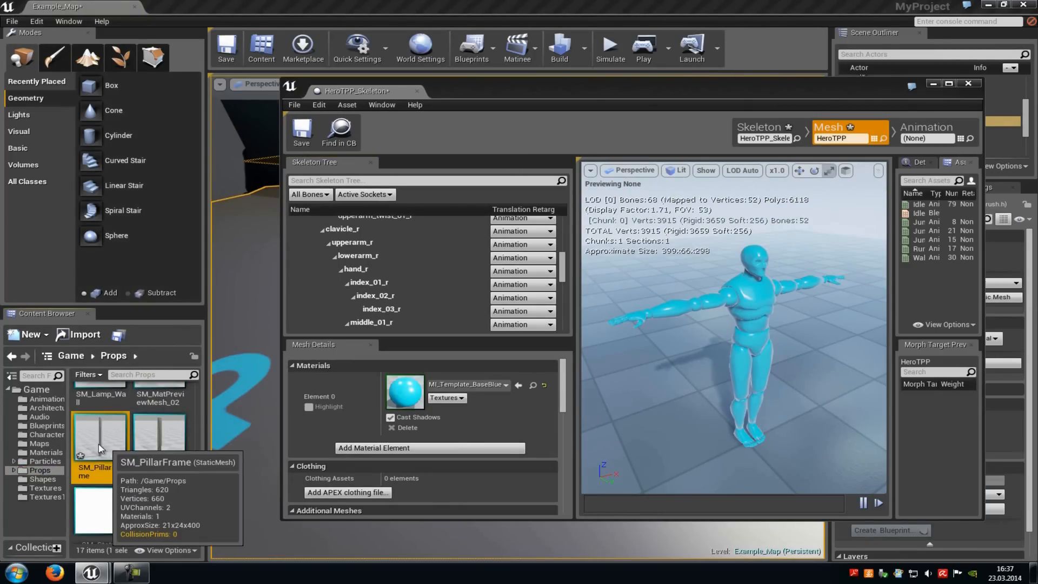
scroll("down", 3)
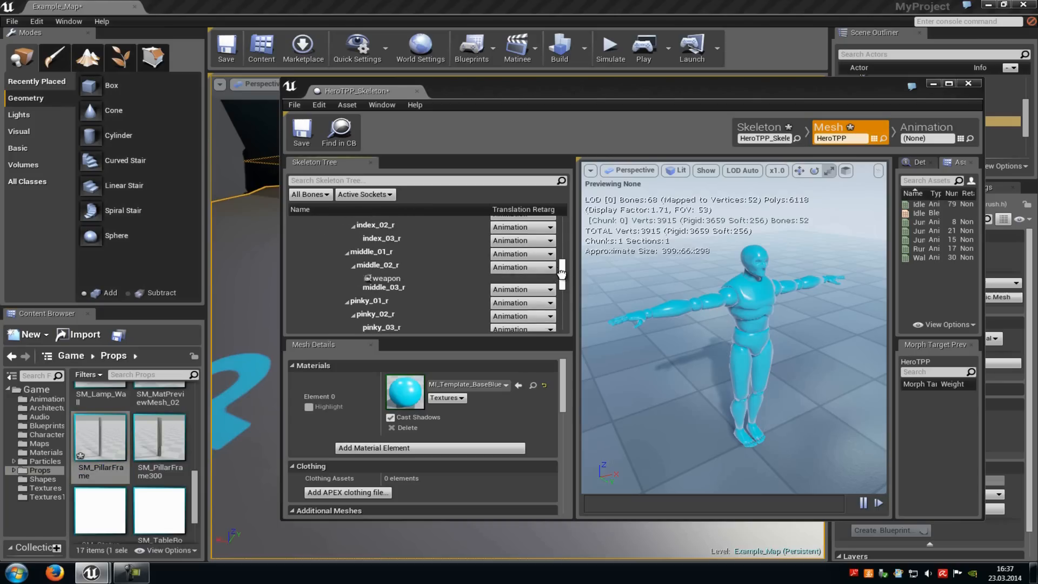
left_click_drag(99, 437, 387, 267)
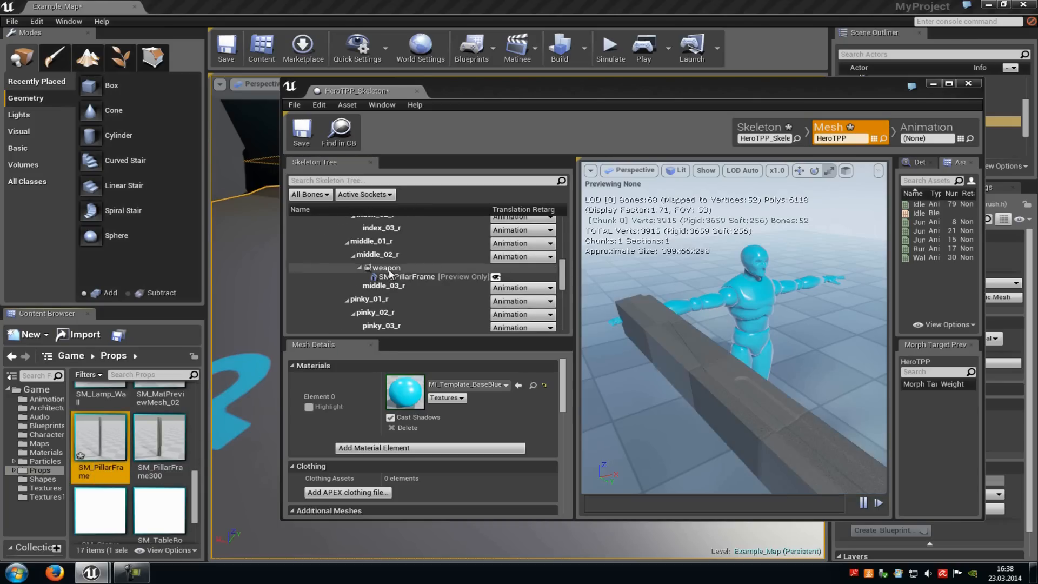
left_click(946, 83)
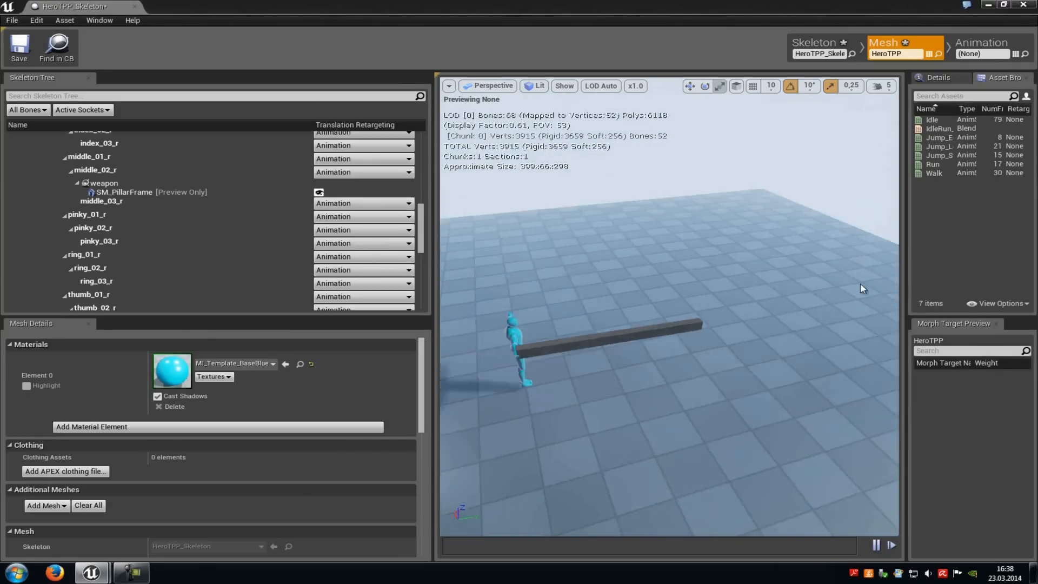
scroll("down", 3)
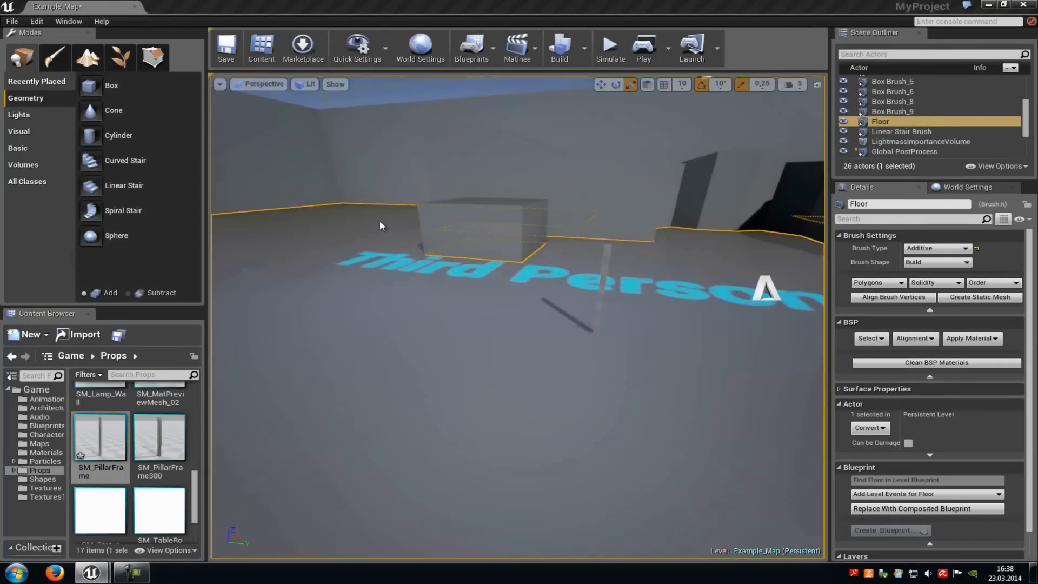
Orbit the level view, then maximize the opened Level Blueprint window
left_click_drag(380, 226, 636, 266)
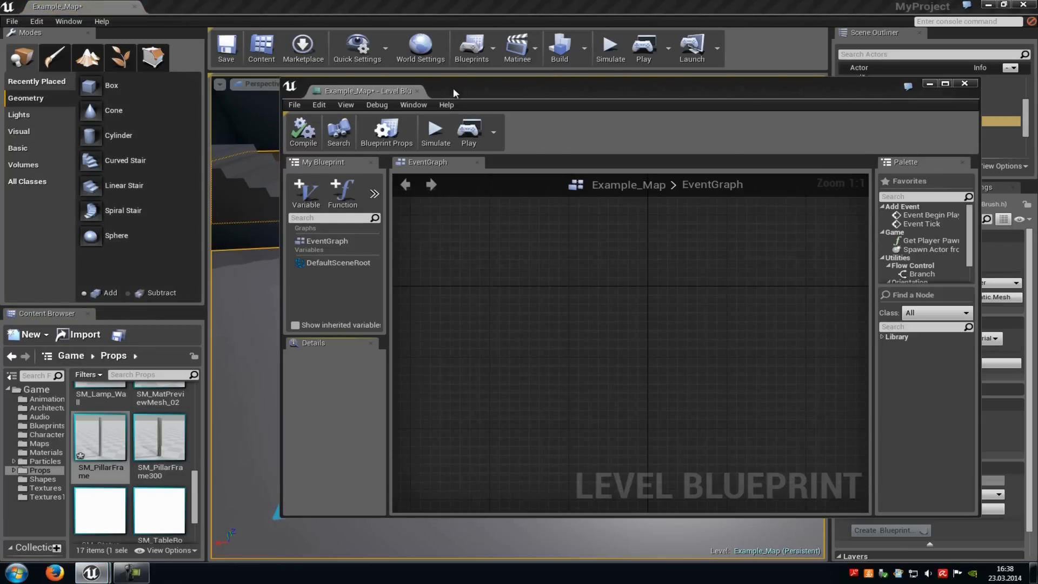
left_click_drag(454, 91, 665, 97)
type("atta")
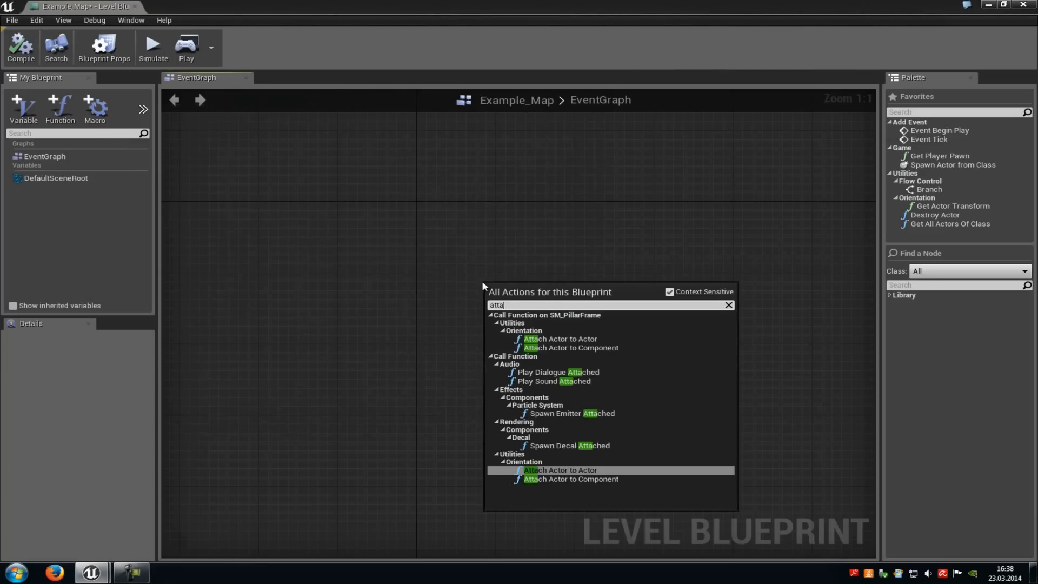
mouse_move(583, 352)
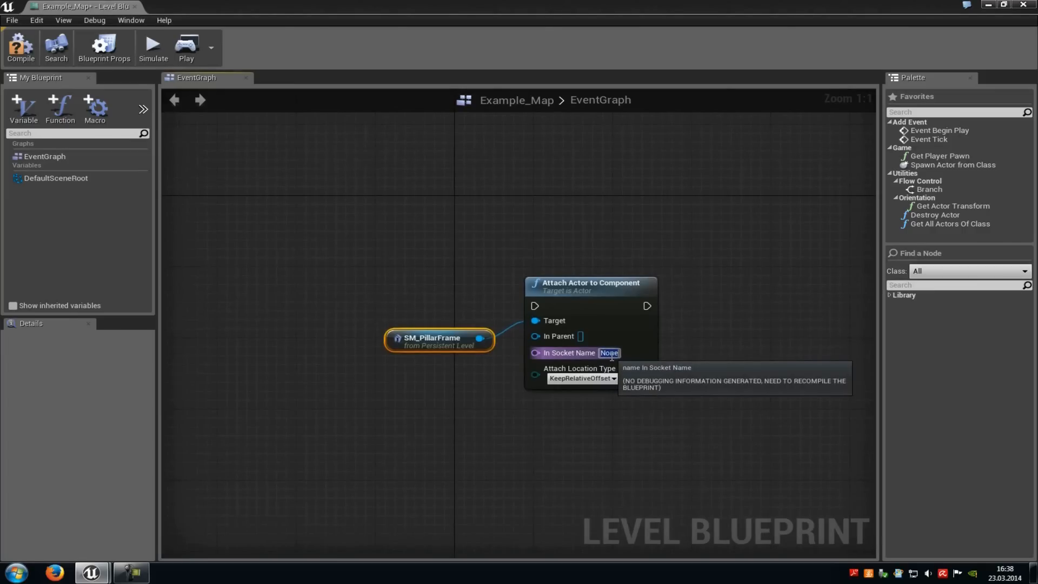
Set the attach node's socket name to 'weapon' and location type to SnapToTarget
type("weapon")
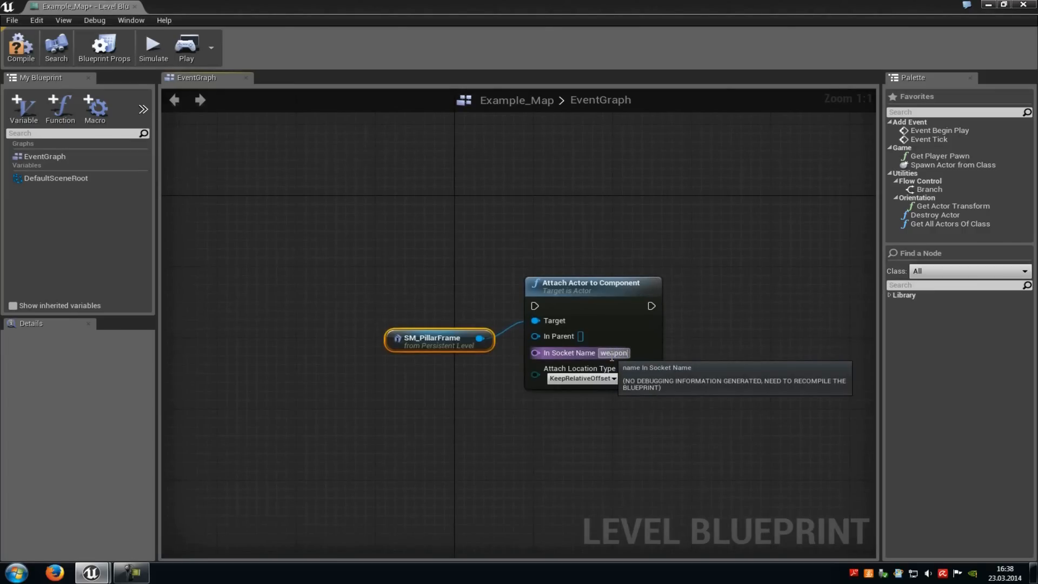
mouse_move(724, 384)
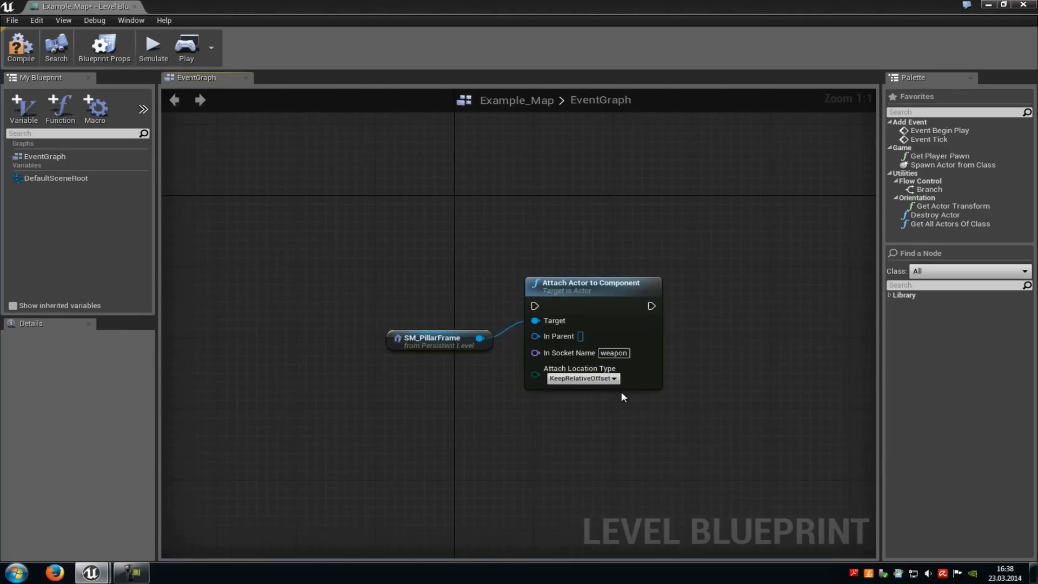
left_click(583, 378)
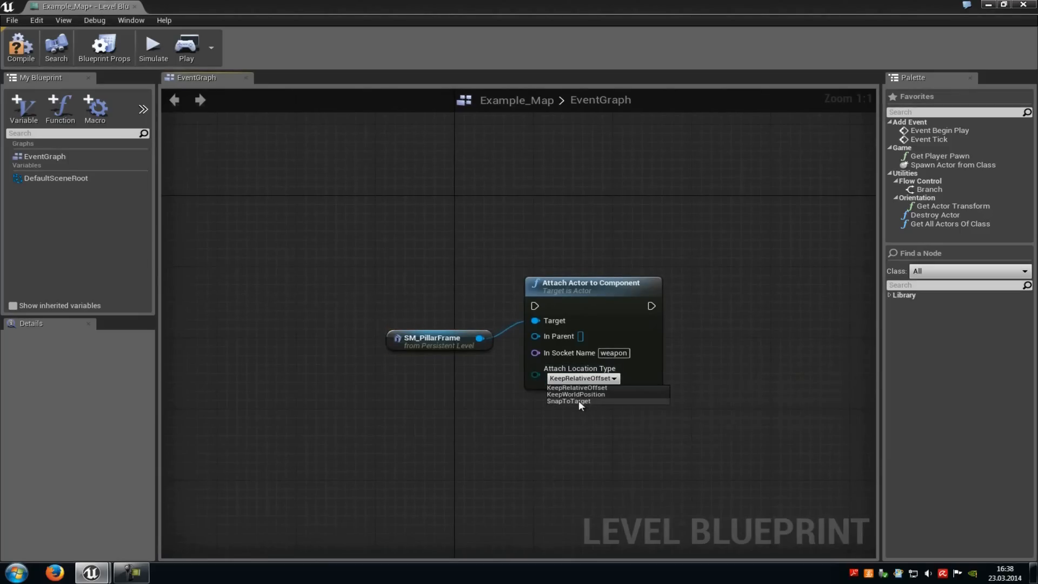
left_click(569, 402)
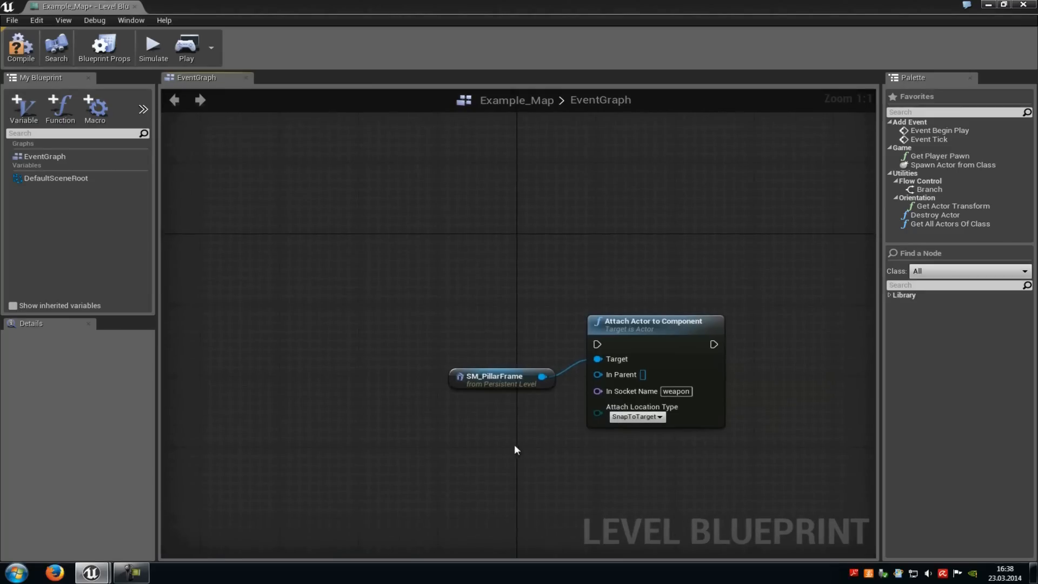
Add Event Begin Play and wire its exec pin to the attach node
right_click(516, 450)
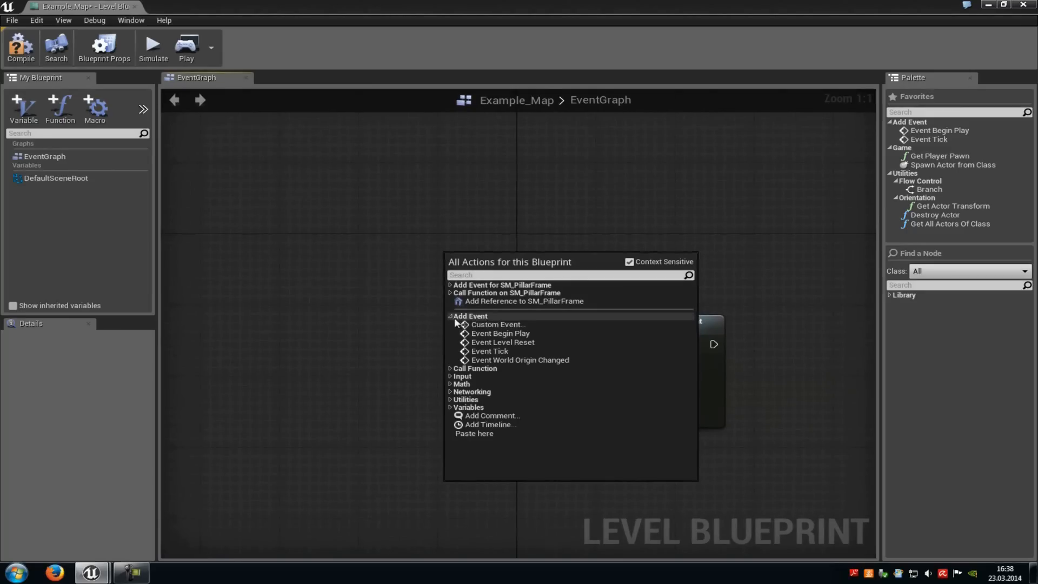
left_click(500, 333)
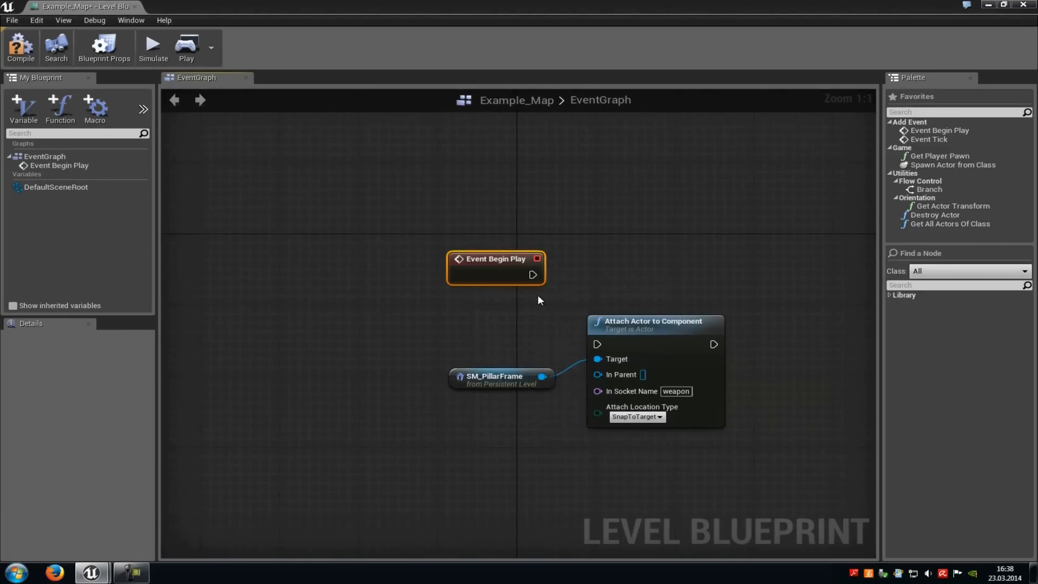
left_click_drag(532, 275, 596, 345)
type("getplay")
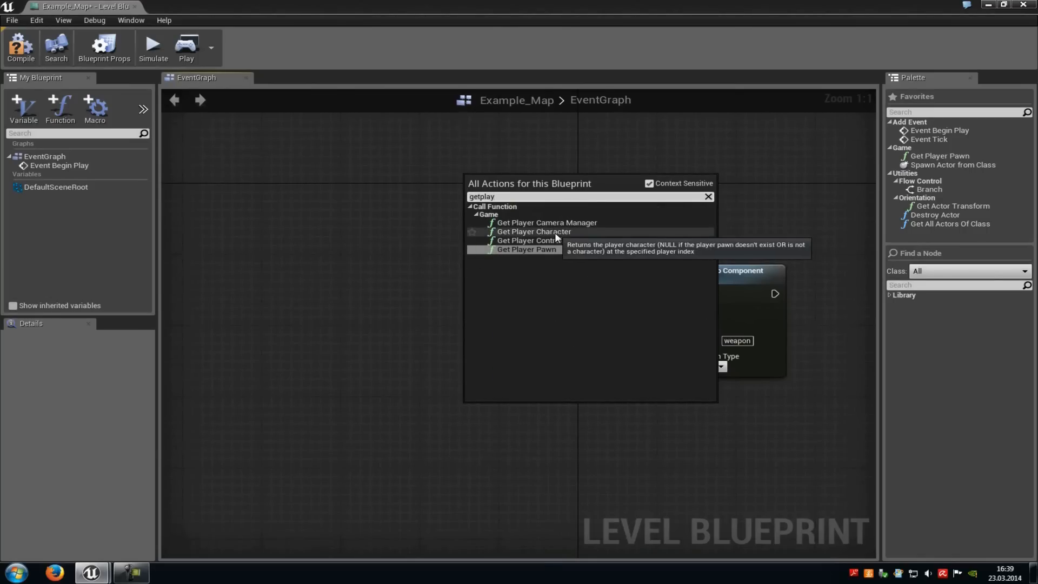
Add Get Player Character, get its Mesh via 'getm', and connect Mesh to In Parent
left_click(534, 232)
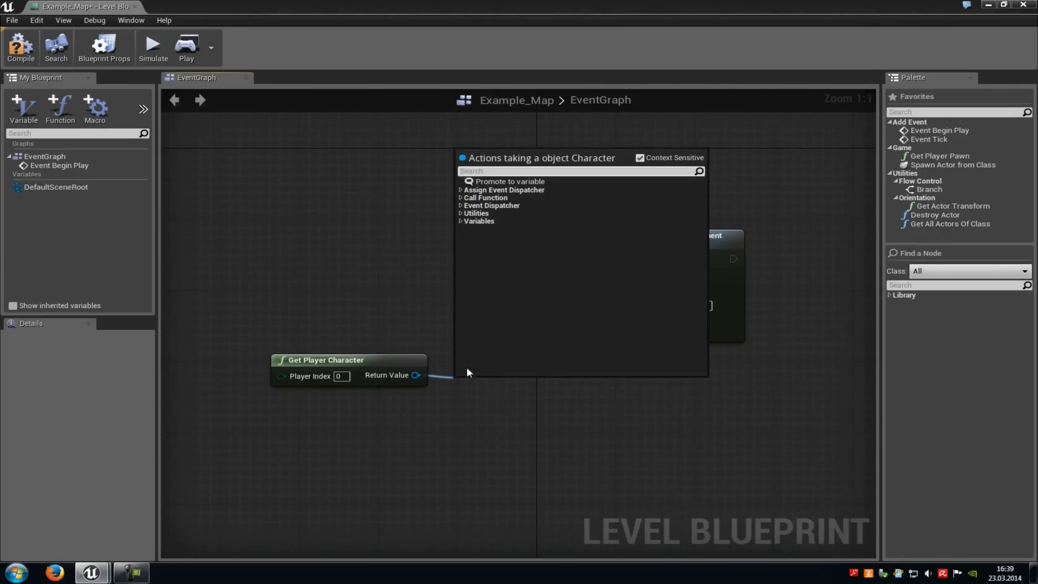
type("getm")
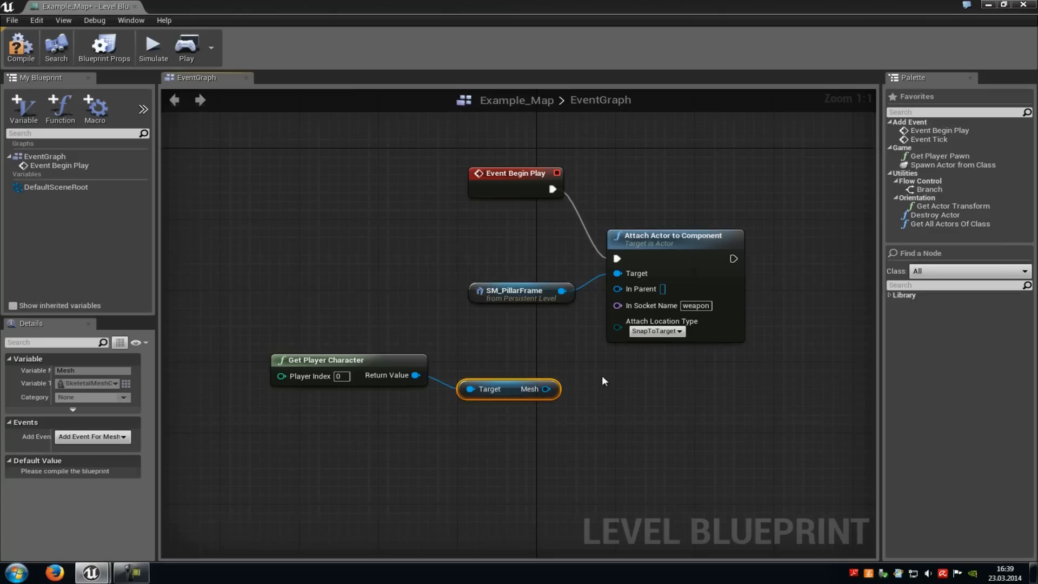
left_click_drag(545, 388, 616, 287)
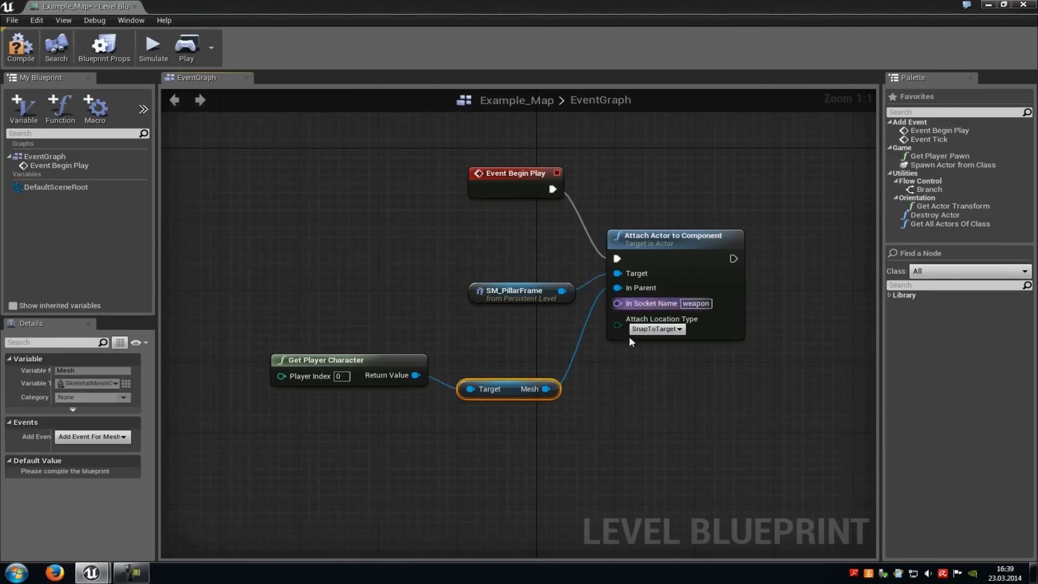